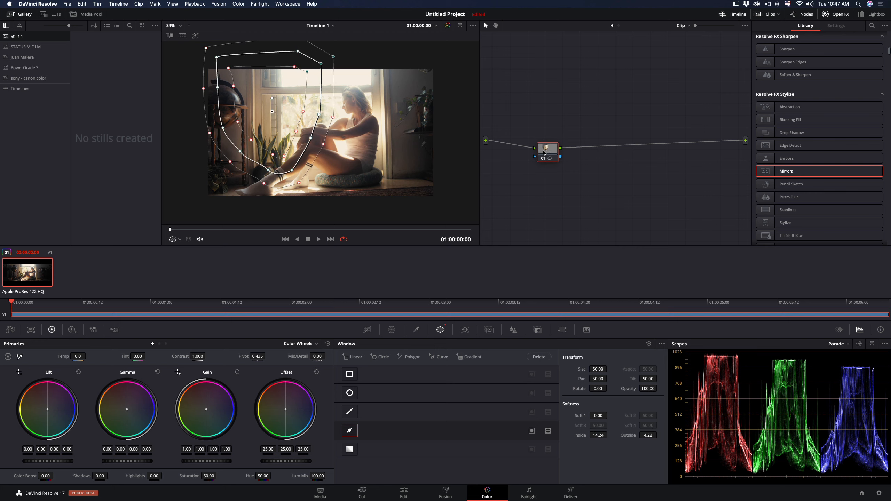
Scroll the Resolve FX library down to reach Prism Blur for node 01.
{"action": "scroll", "scroll_direction": "down", "scroll_amount": 3}
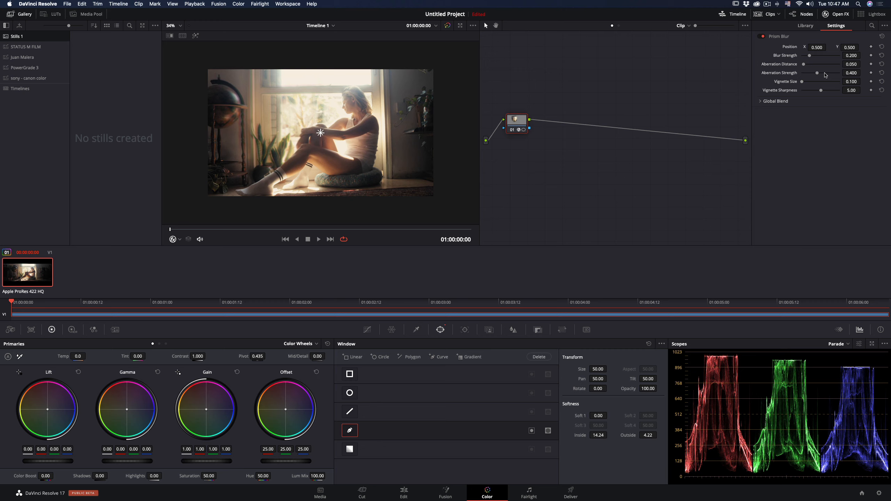
Apply Lens Reflections from Resolve FX Light onto the new serial node 02.
{"action": "left_click_drag", "start_coordinate": [825, 73], "coordinate": [840, 73]}
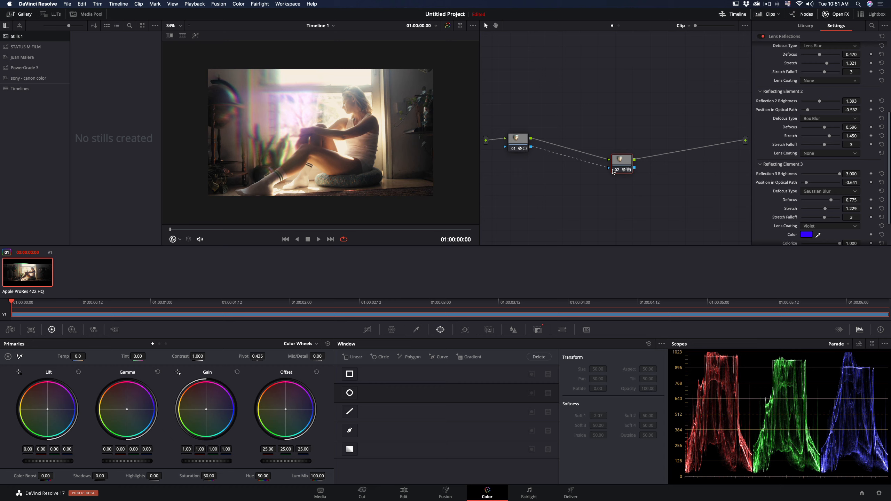
Apply Aperture Diffraction to node 03 and set its Iris Shape to Hexagon.
{"action": "left_click_drag", "start_coordinate": [621, 159], "coordinate": [604, 123]}
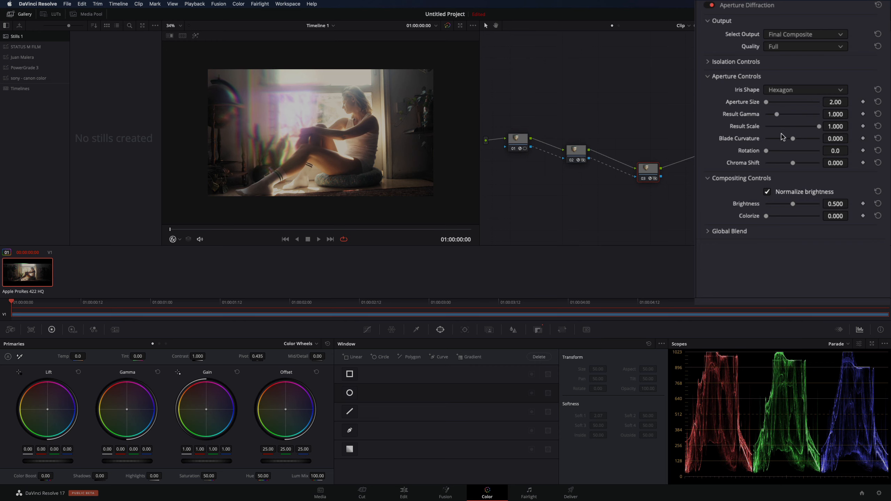
{"action": "left_click", "coordinate": [575, 151]}
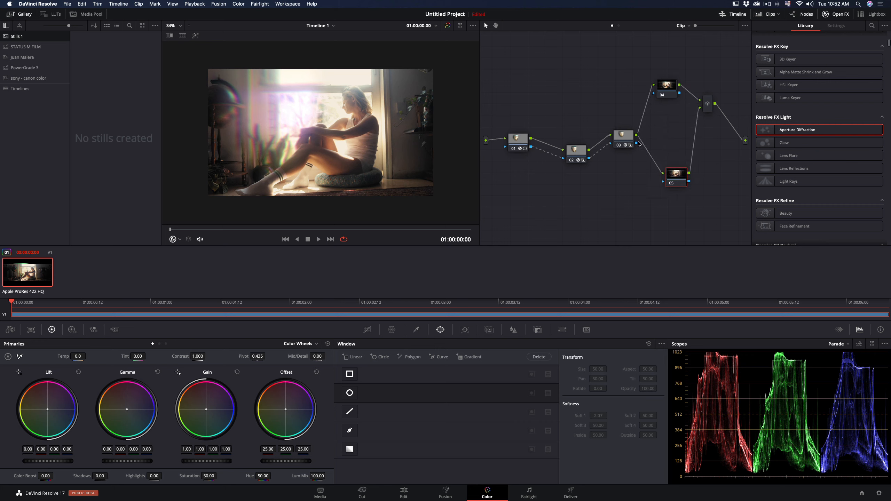
Apply the Mirrors effect to parallel node 04 reflecting the window light.
{"action": "left_click", "coordinate": [666, 85]}
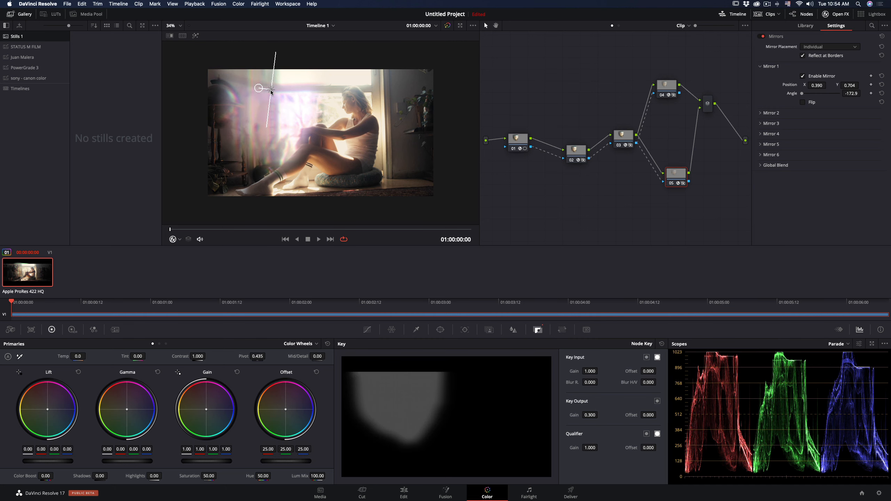
Raise Zoom in the Sizing palette to scale up the mirrored node's image slightly.
{"action": "left_click", "coordinate": [593, 271]}
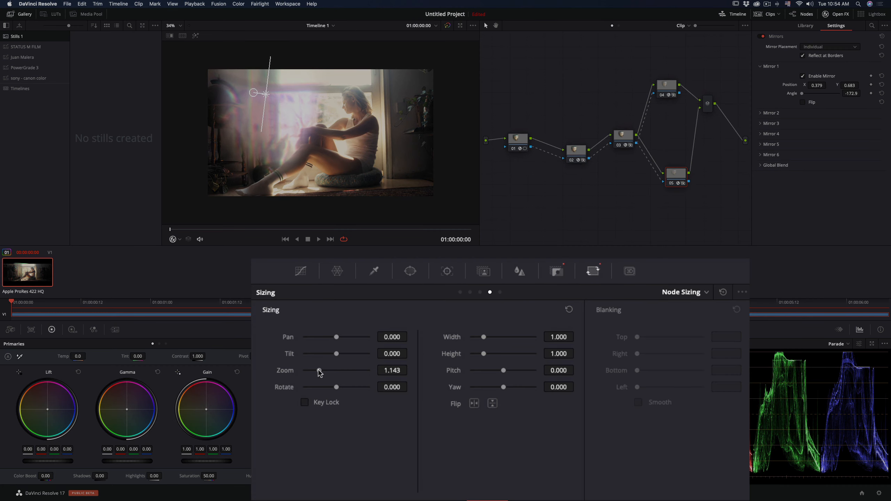
{"action": "left_click_drag", "start_coordinate": [336, 369], "coordinate": [318, 369]}
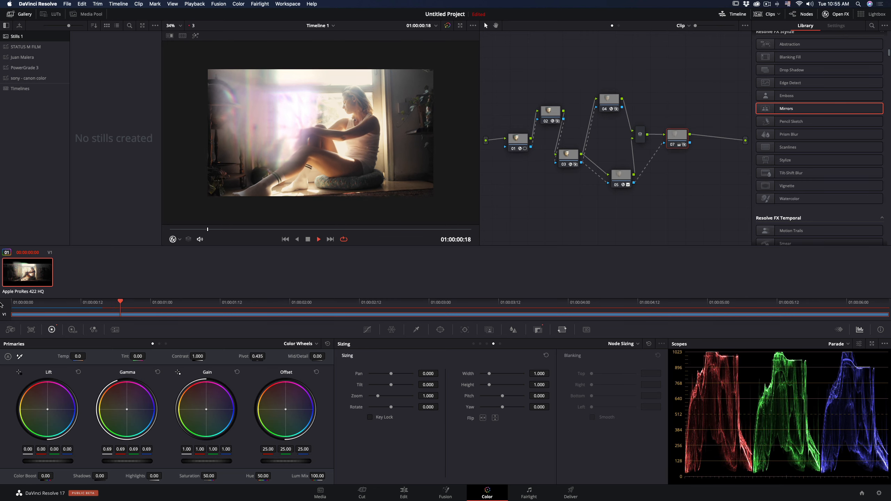
Set the mirror angle to 88.9 in Settings, then bring up the Library effects list.
{"action": "left_click", "coordinate": [835, 26]}
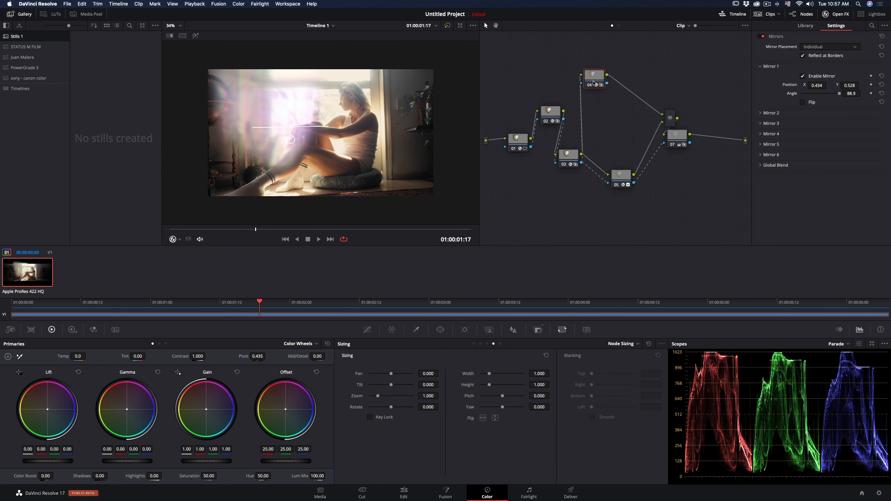
{"action": "left_click", "coordinate": [805, 25]}
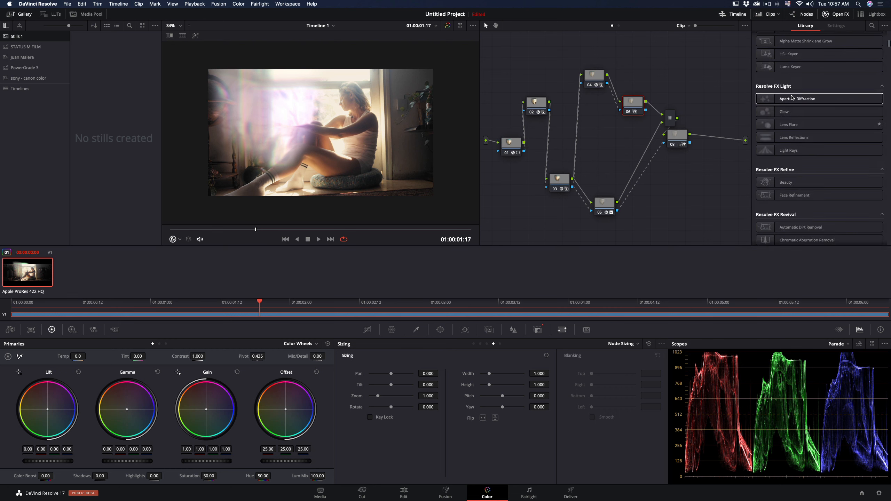